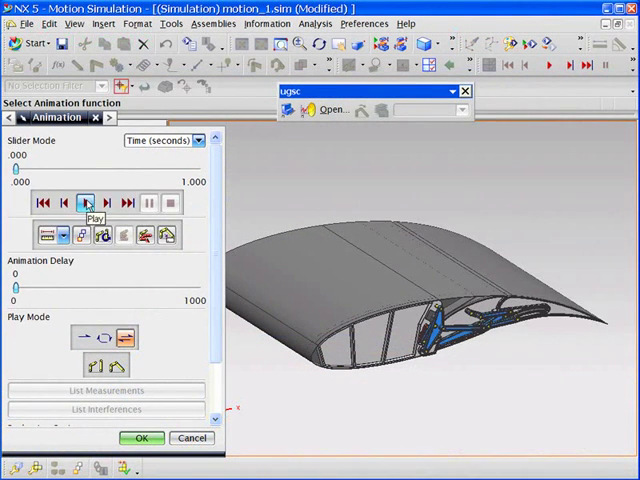
Play the wing flap mechanism animation through about two-thirds of its one-second run
click(84, 202)
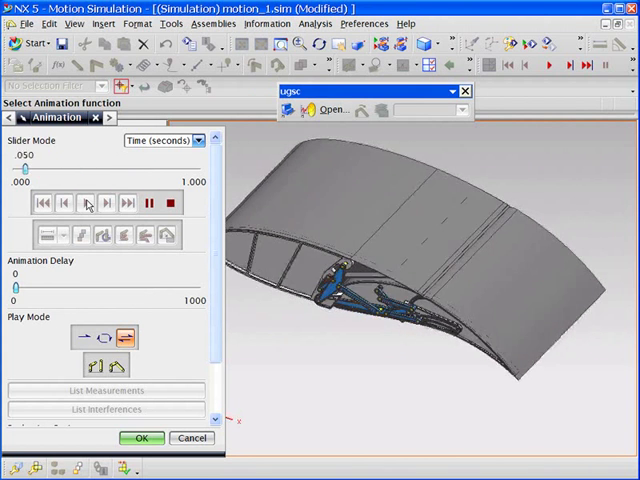
click(91, 202)
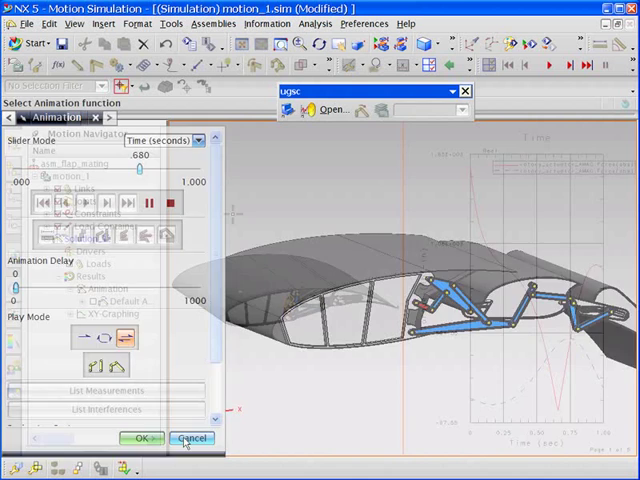
Scrub the animation time slider beside the rotary actuator torque graph, around 0.7 seconds
click(191, 438)
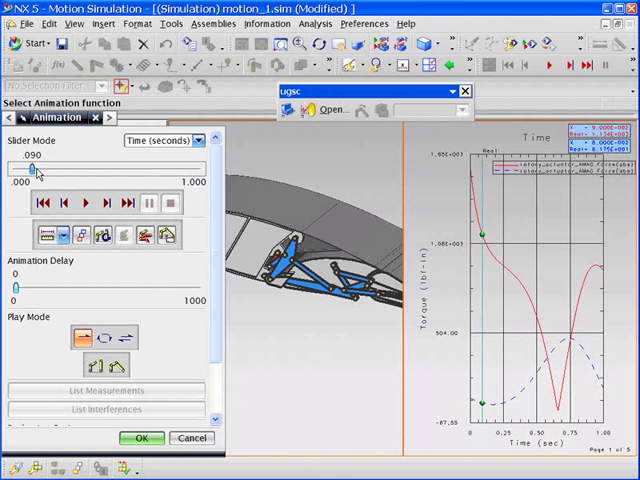
drag(36, 168, 146, 168)
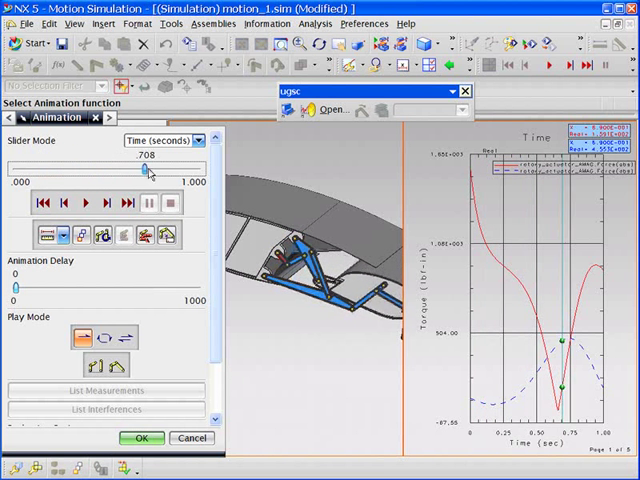
drag(138, 168, 125, 168)
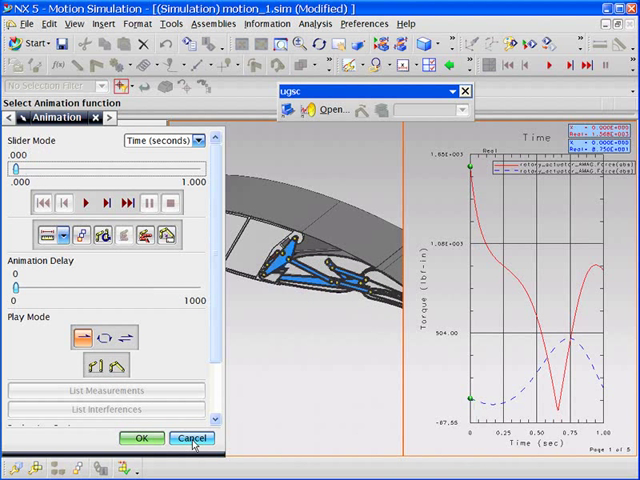
Close the animation and mesh the flap assembly FEM with TETRA4 at element size 0.2
click(191, 438)
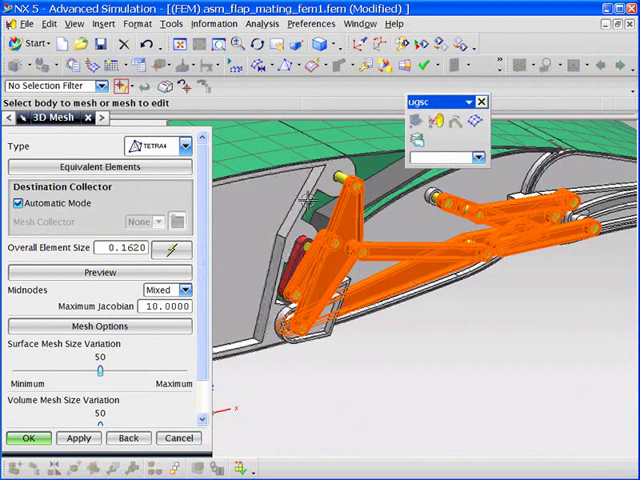
text(.2)
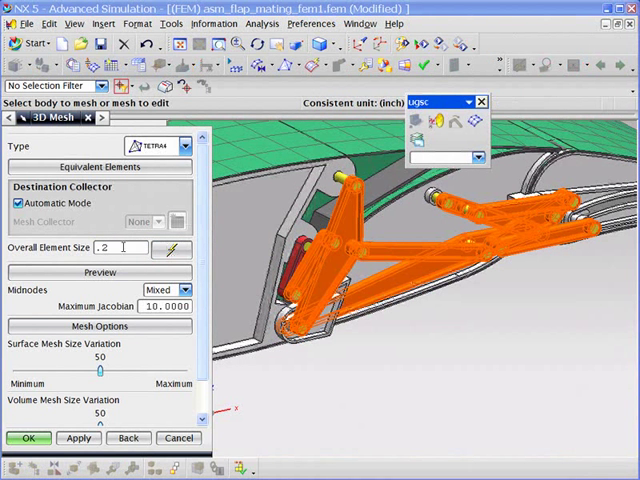
click(29, 438)
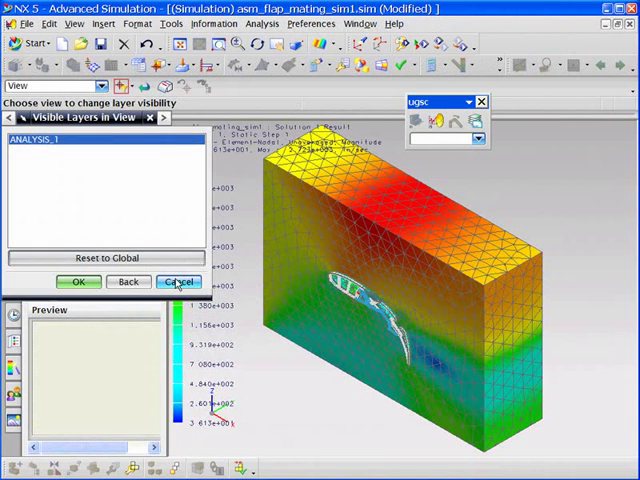
Dismiss the Visible Layers in View dialog unchanged to show the velocity magnitude fringe plot
click(178, 281)
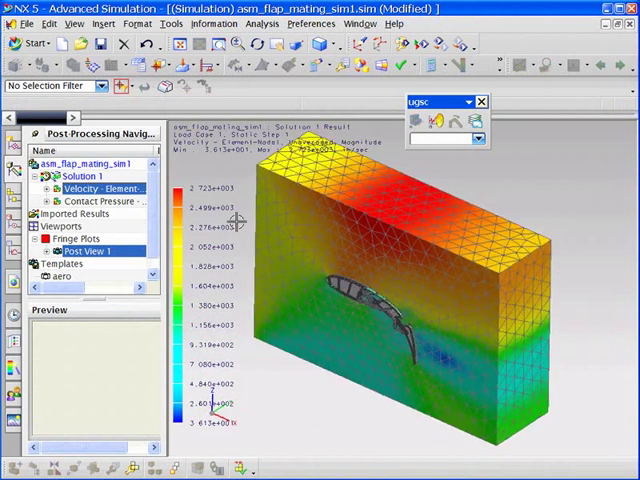